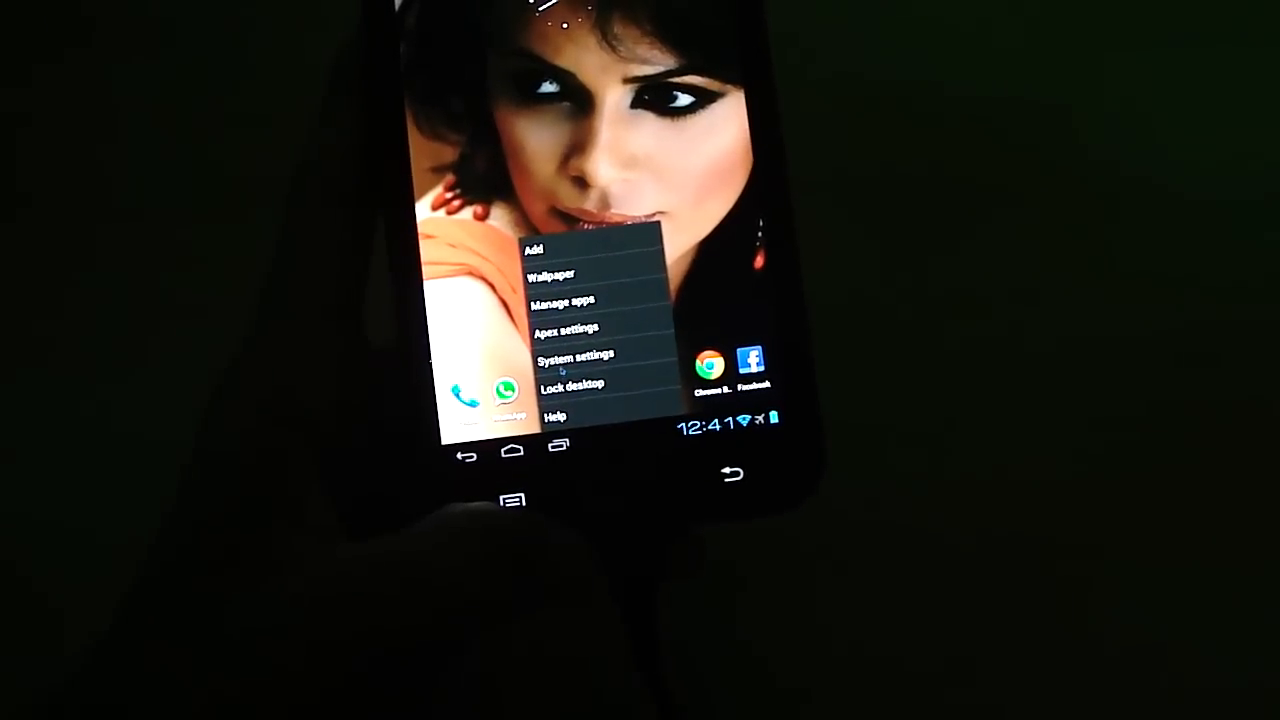
Reach Euphoria Control from System settings under Misc, showing the ROM team credits.
{"action": "left_click", "coordinate": [574, 356]}
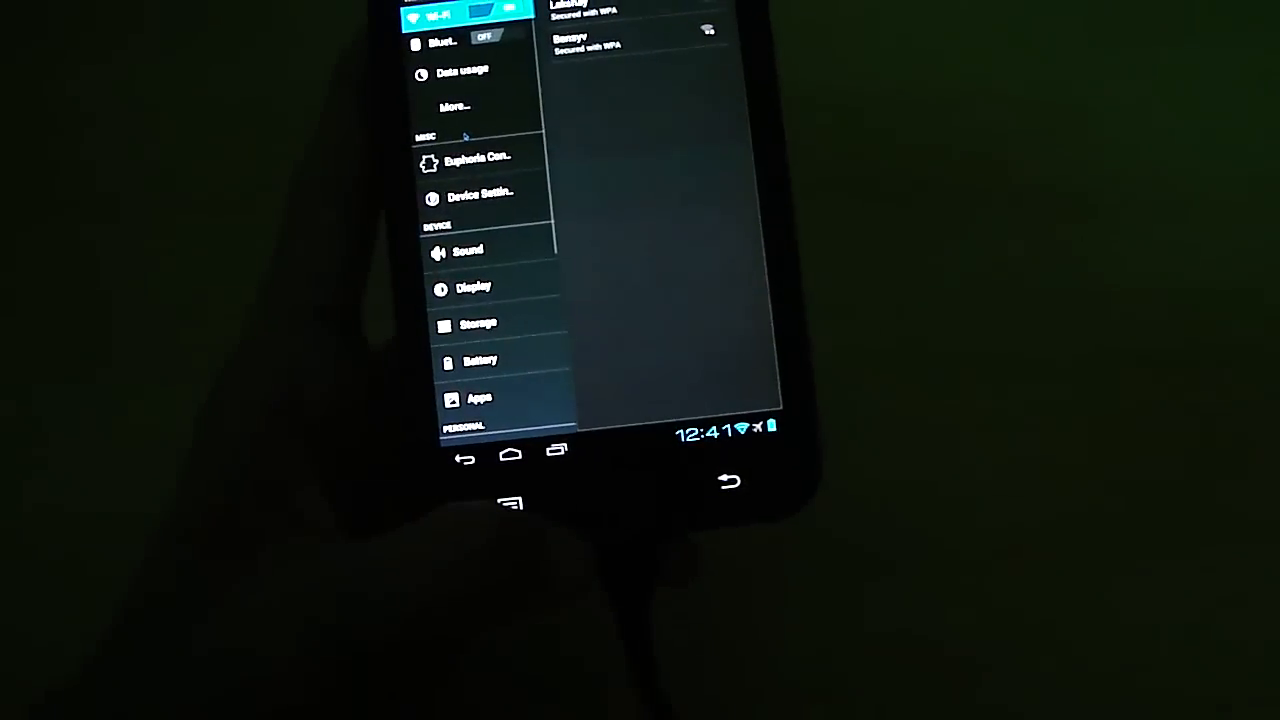
{"action": "scroll", "scroll_direction": "down", "scroll_amount": 3}
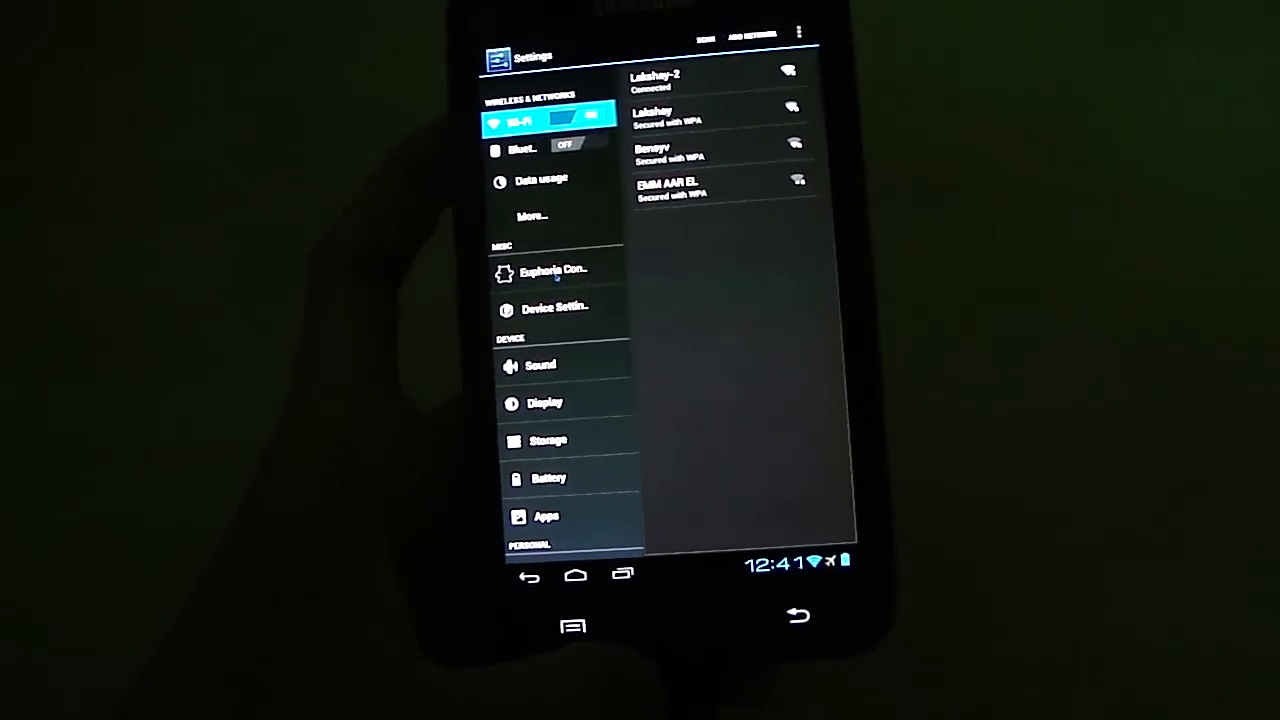
{"action": "left_click", "coordinate": [552, 272]}
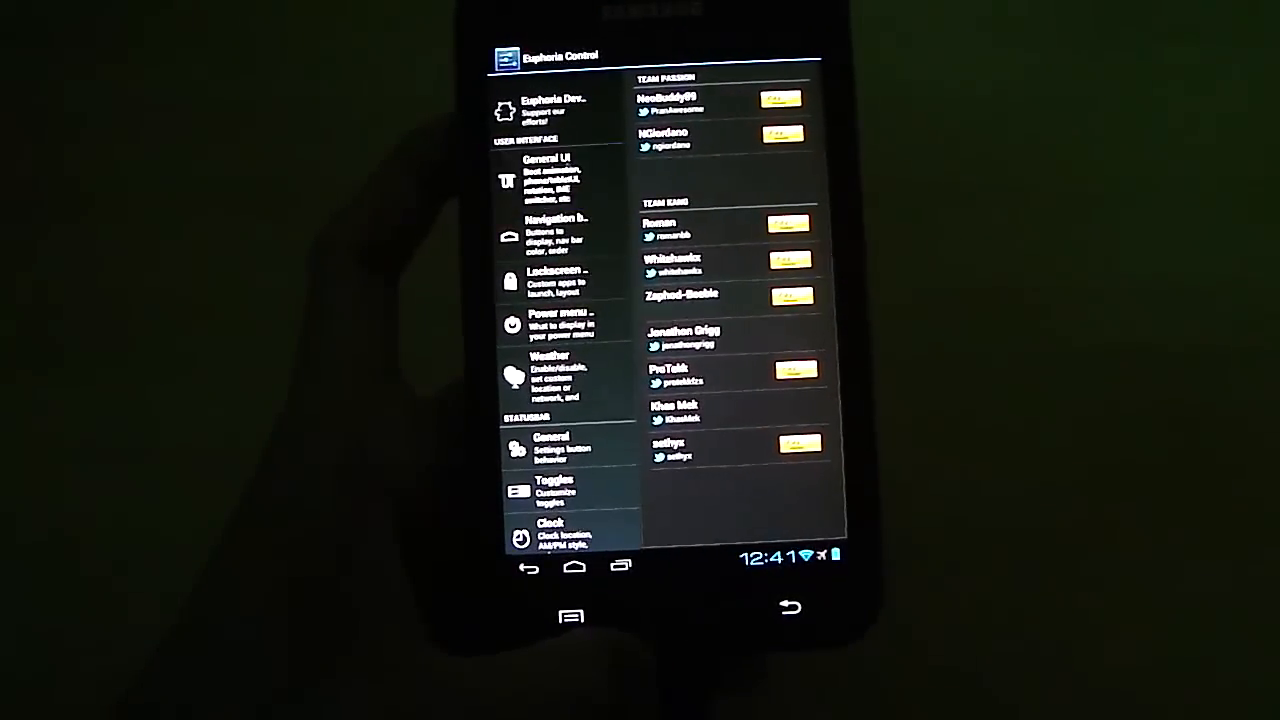
Browse the General UI, Power menu and Weather categories, then the Performance page.
{"action": "left_click", "coordinate": [544, 180]}
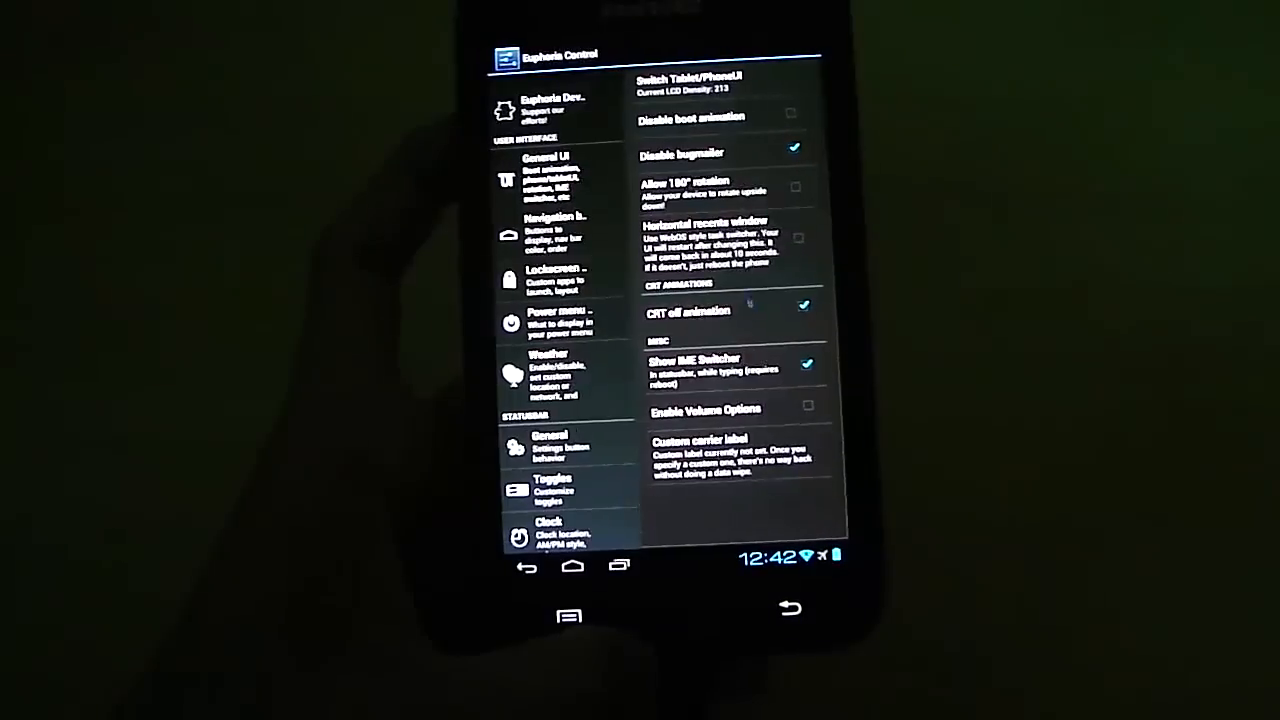
{"action": "left_click", "coordinate": [560, 236]}
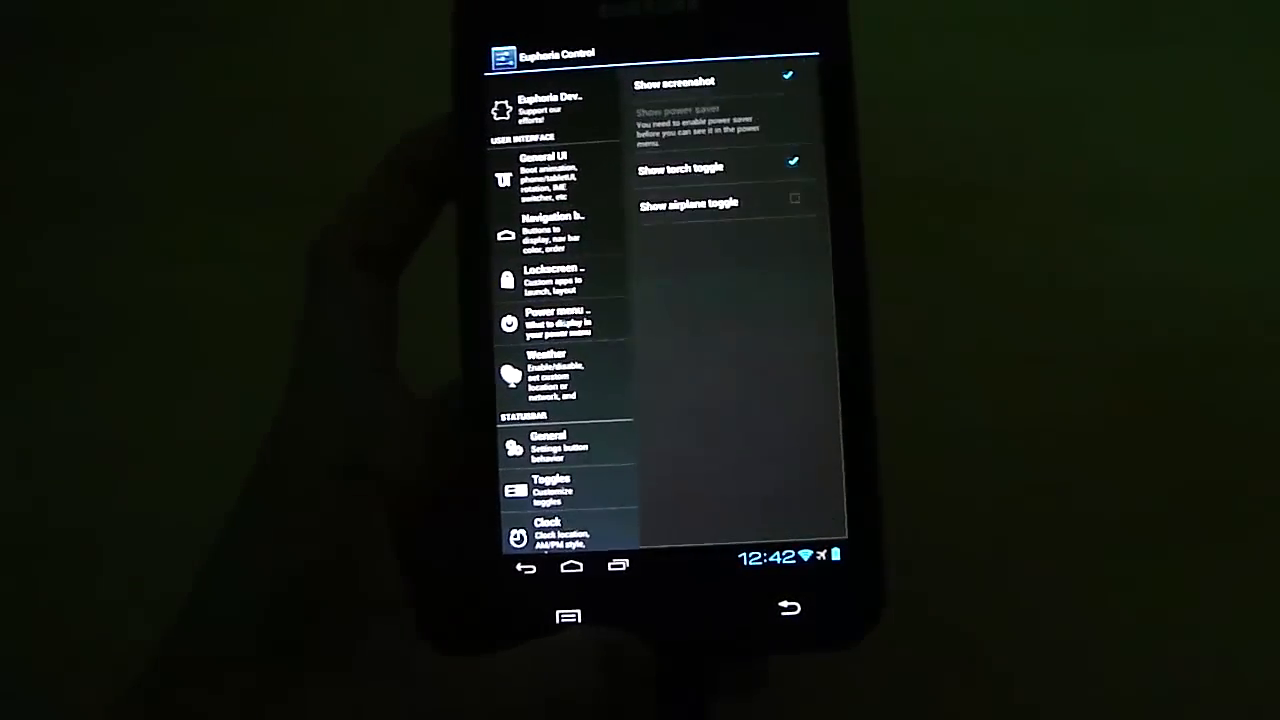
{"action": "left_click", "coordinate": [560, 376]}
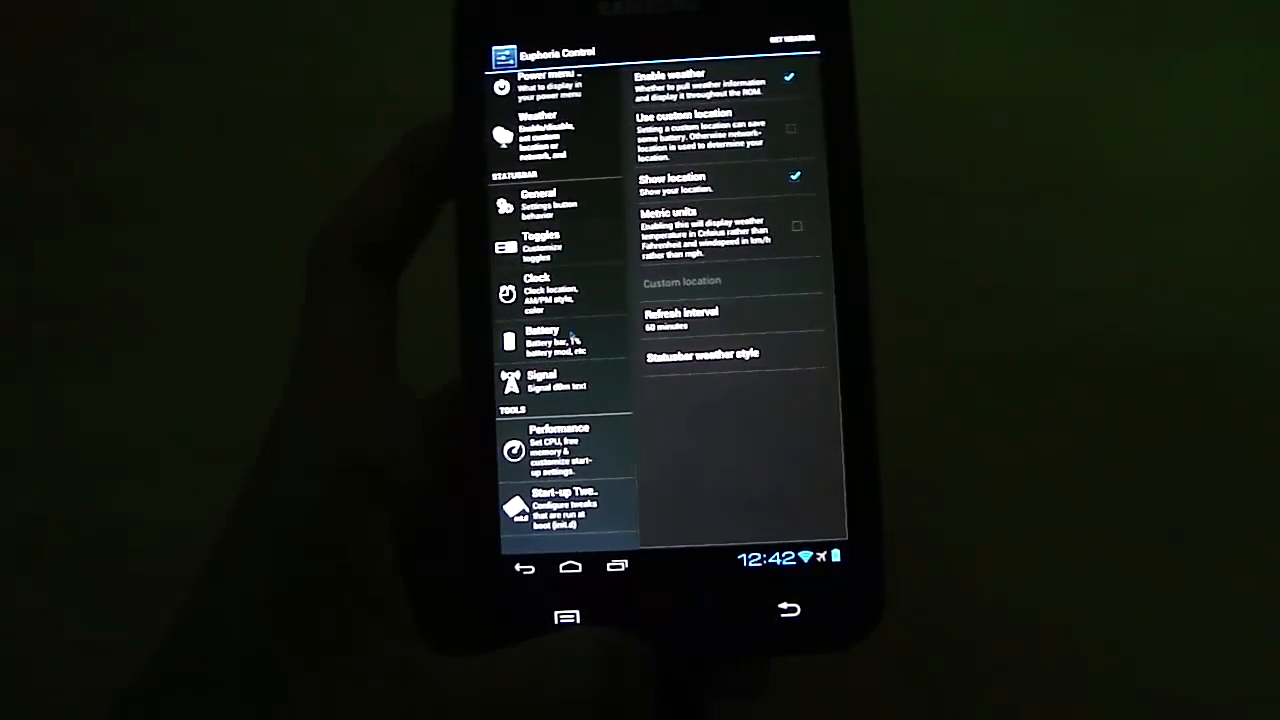
{"action": "left_click", "coordinate": [558, 450]}
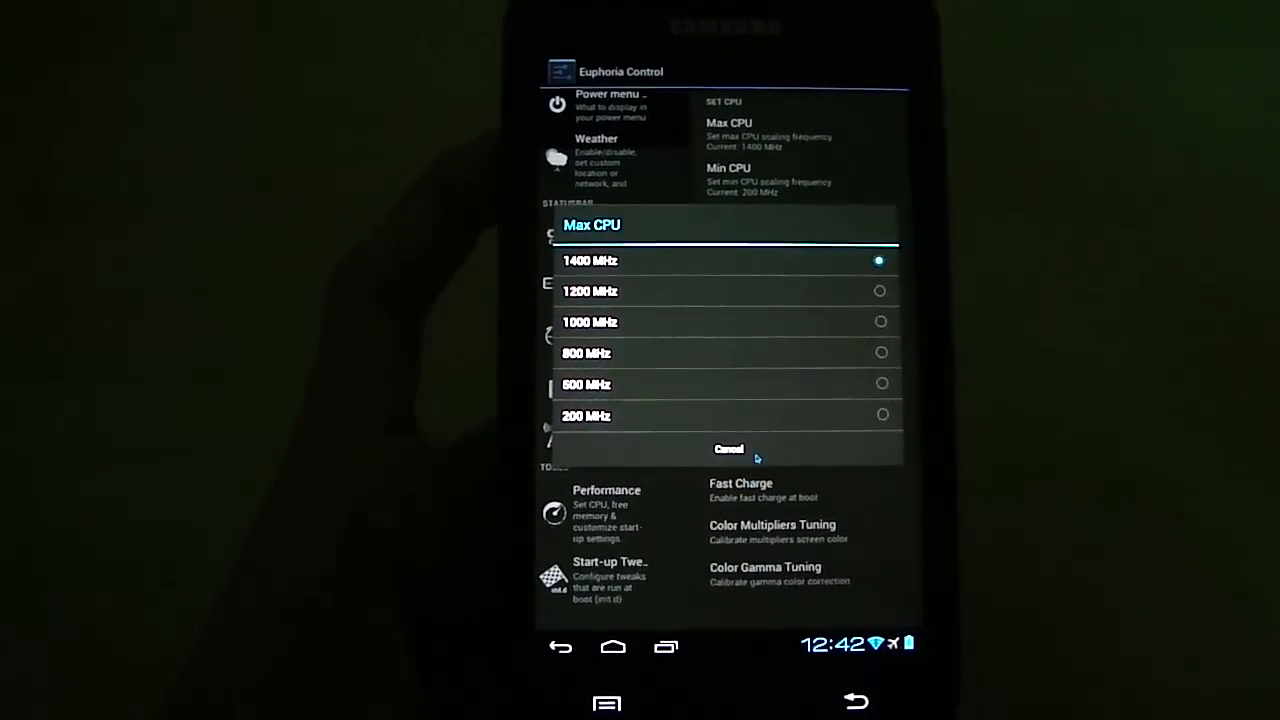
Leave Max CPU at 1400 MHz, view Start-up Tweaks, and return to the main Settings list.
{"action": "left_click", "coordinate": [728, 448]}
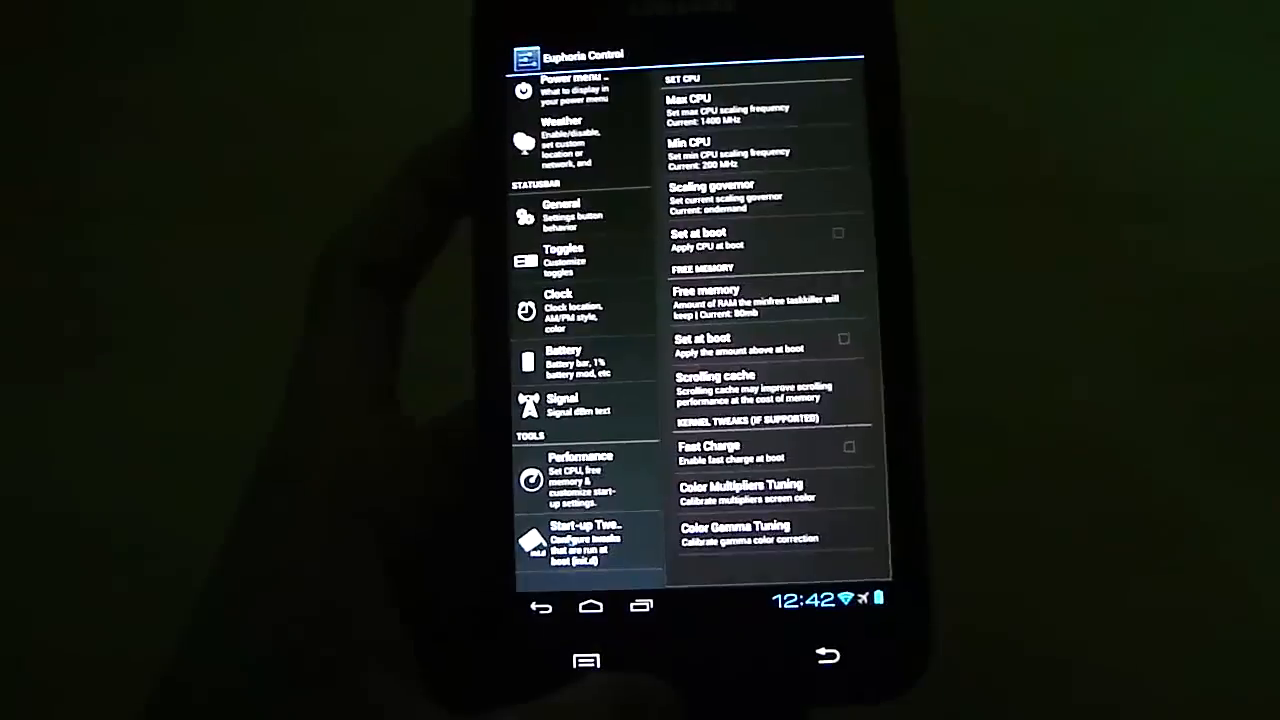
{"action": "left_click", "coordinate": [586, 544]}
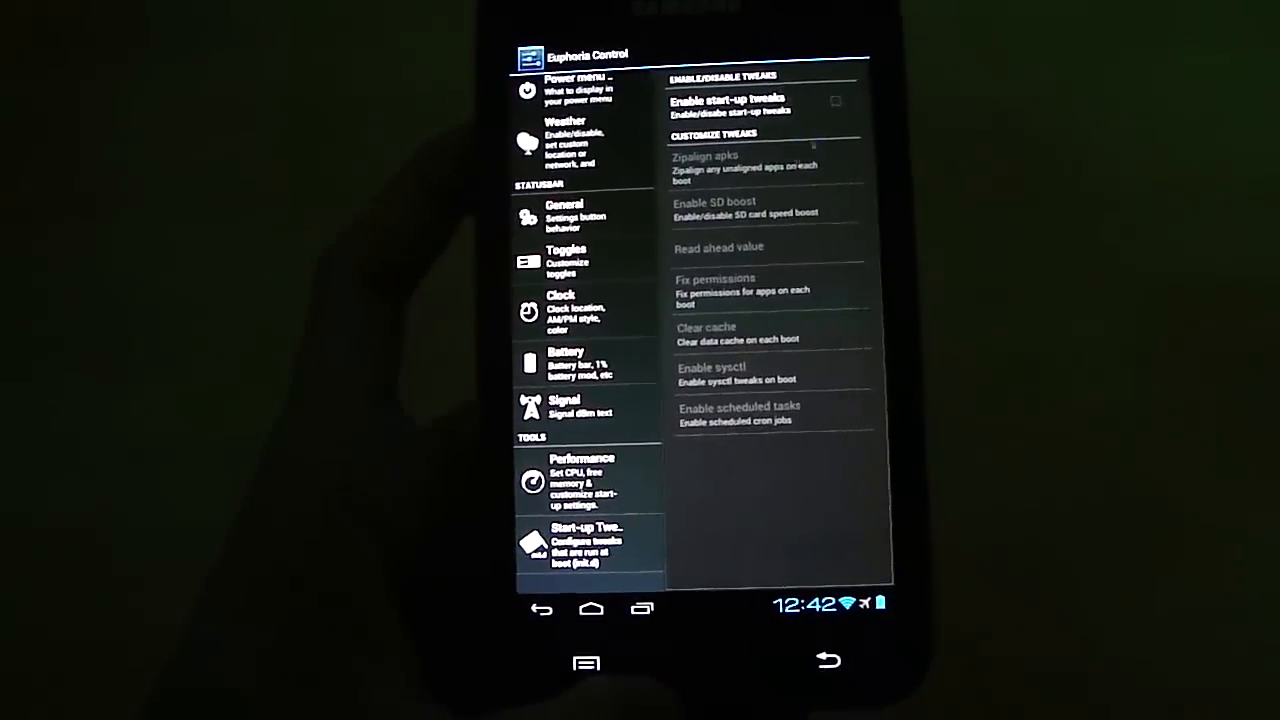
{"action": "left_click", "coordinate": [582, 480]}
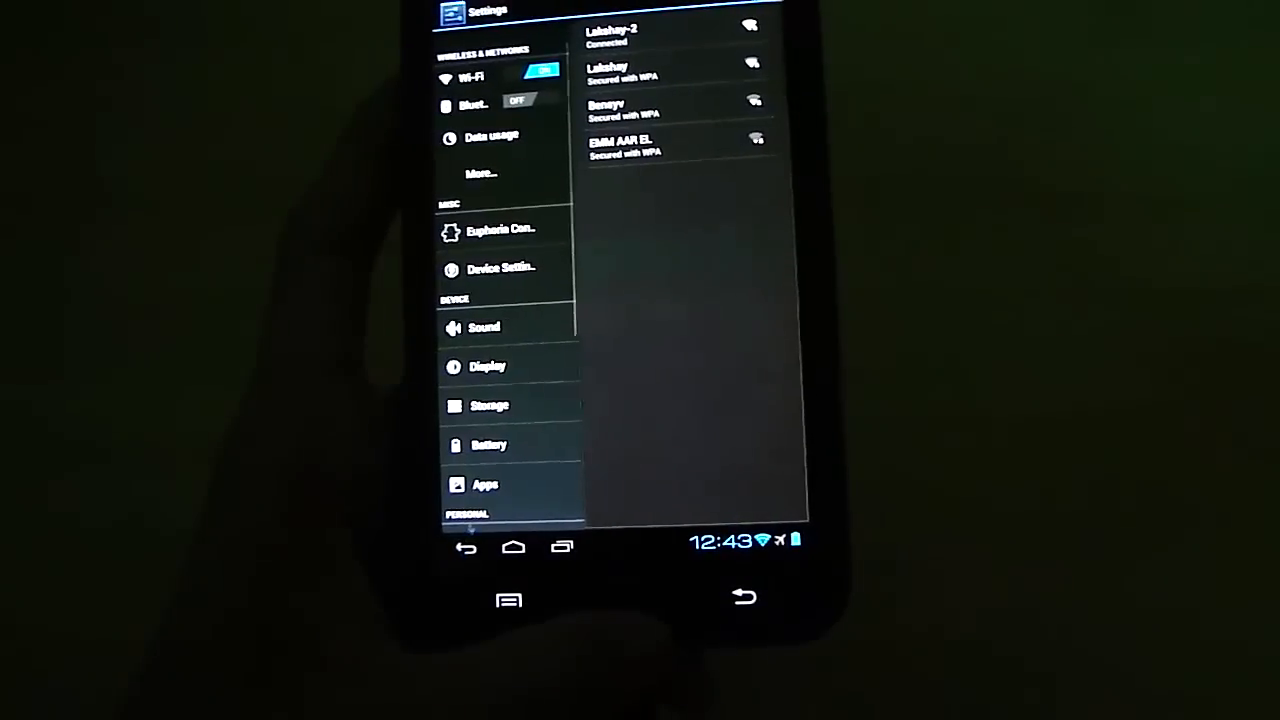
Launch the Play Store from the app drawer's overflow menu, reaching its terms prompt.
{"action": "scroll", "scroll_direction": "down", "scroll_amount": 3}
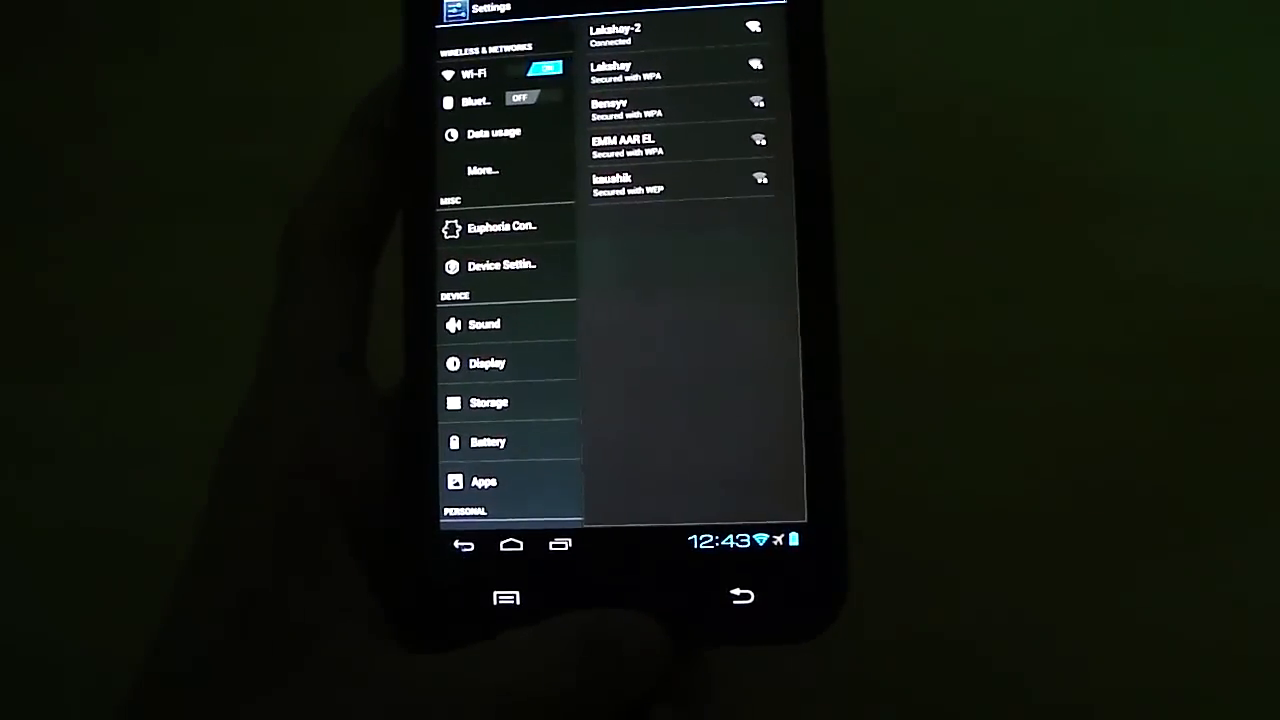
{"action": "left_click", "coordinate": [510, 544]}
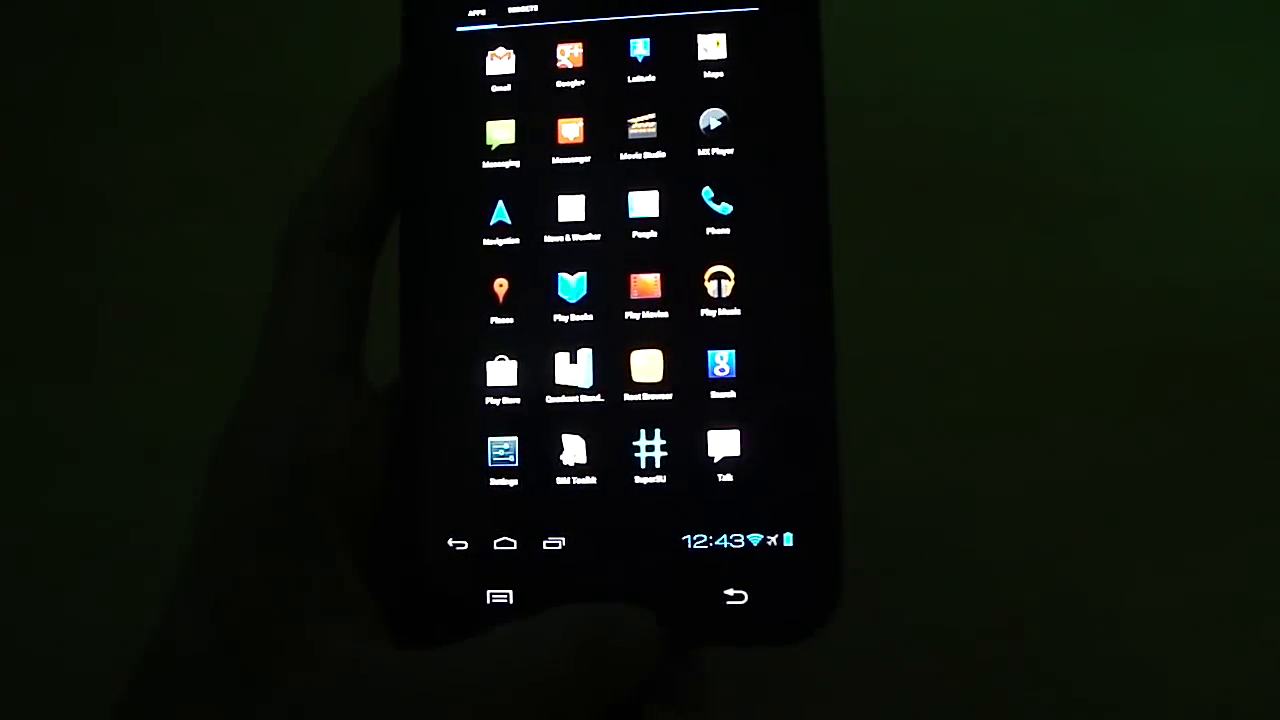
{"action": "left_click", "coordinate": [770, 20]}
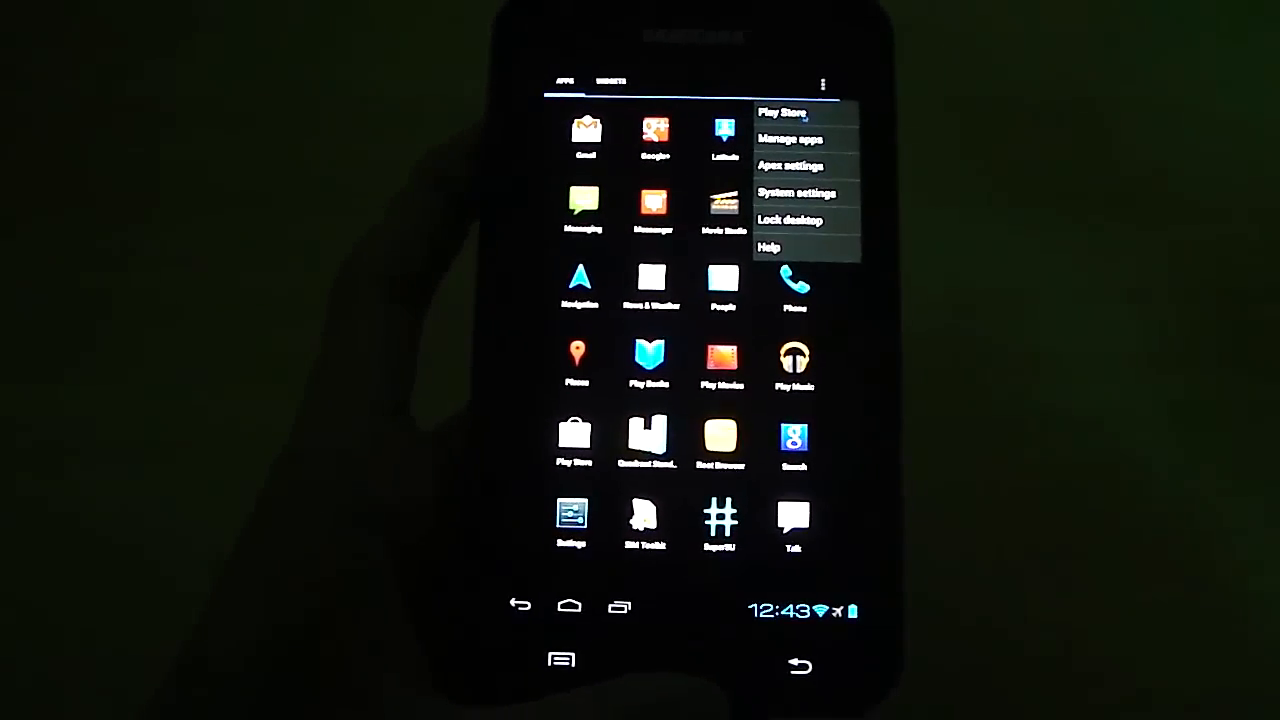
{"action": "left_click", "coordinate": [784, 112]}
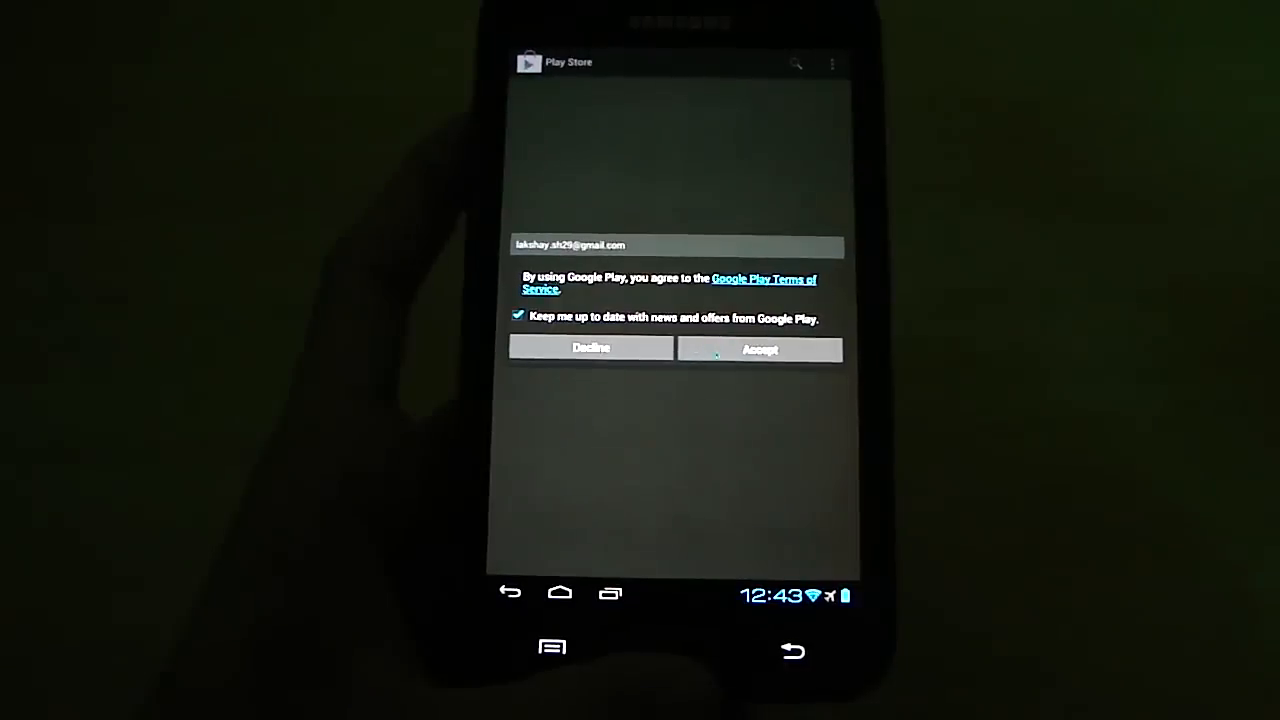
Accept the Play Store terms, view the Masters 2012 app page, and return home.
{"action": "left_click", "coordinate": [760, 348]}
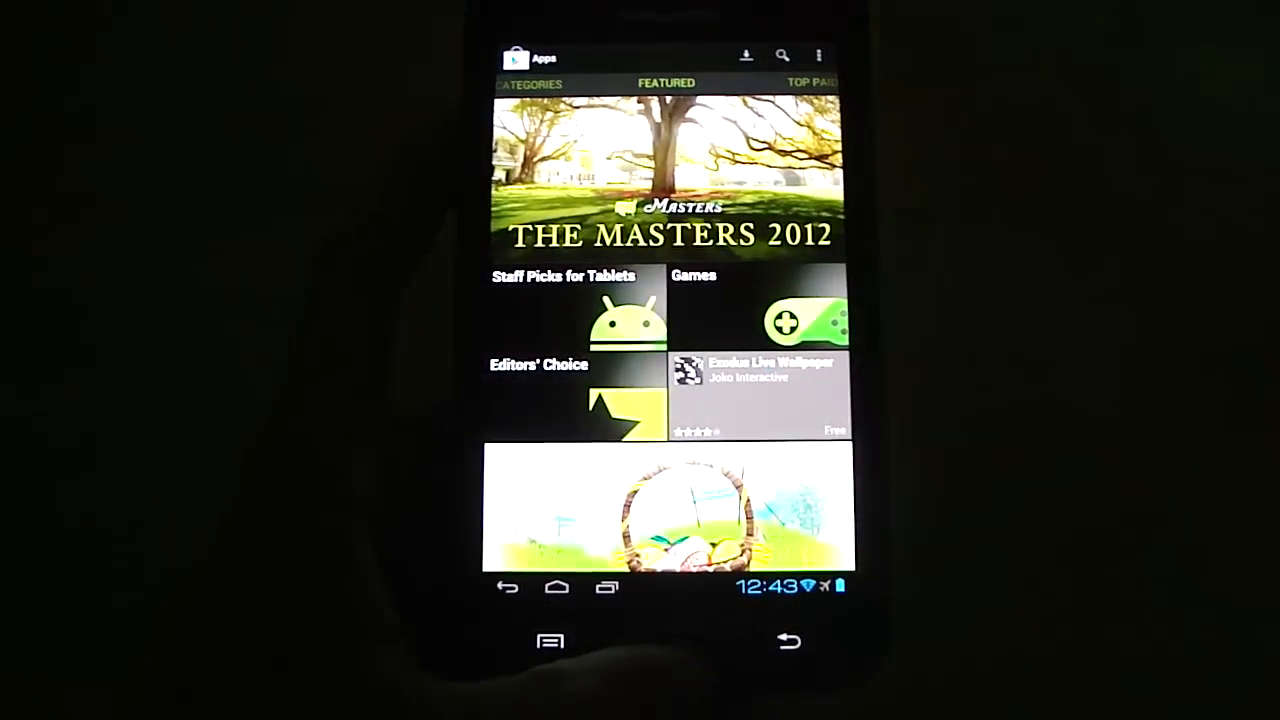
{"action": "left_click", "coordinate": [668, 180]}
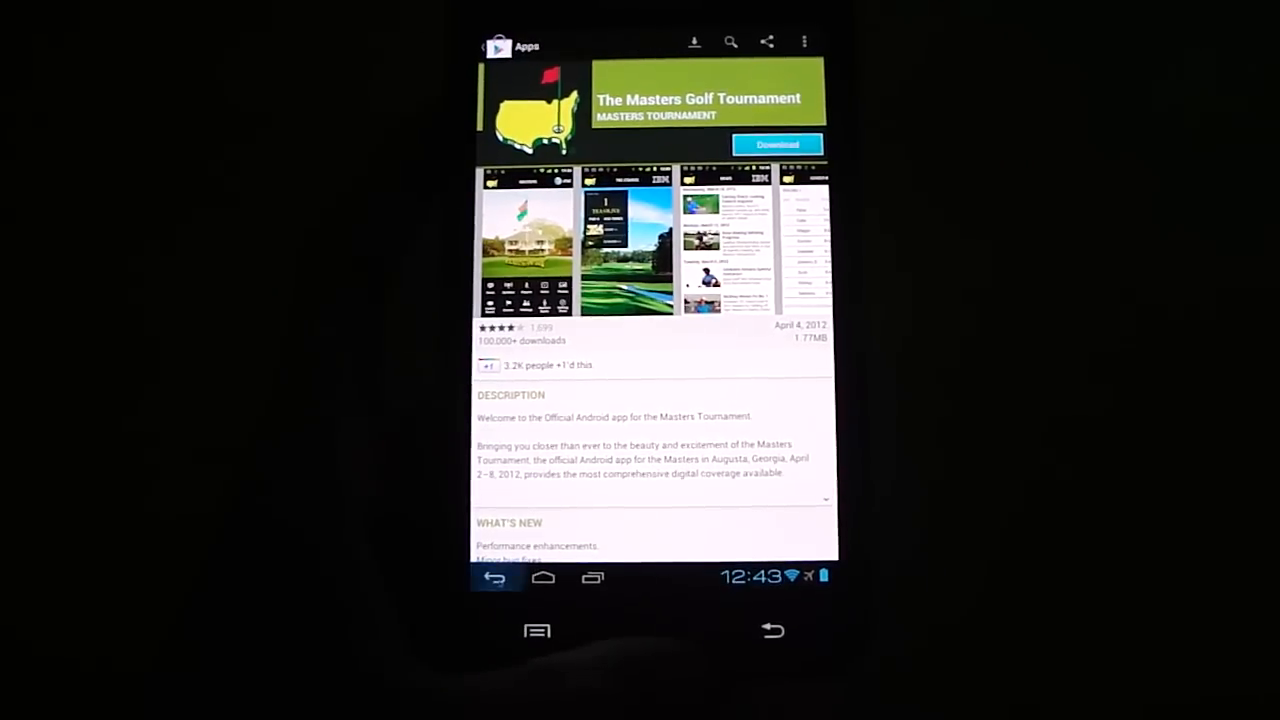
{"action": "left_click", "coordinate": [496, 580]}
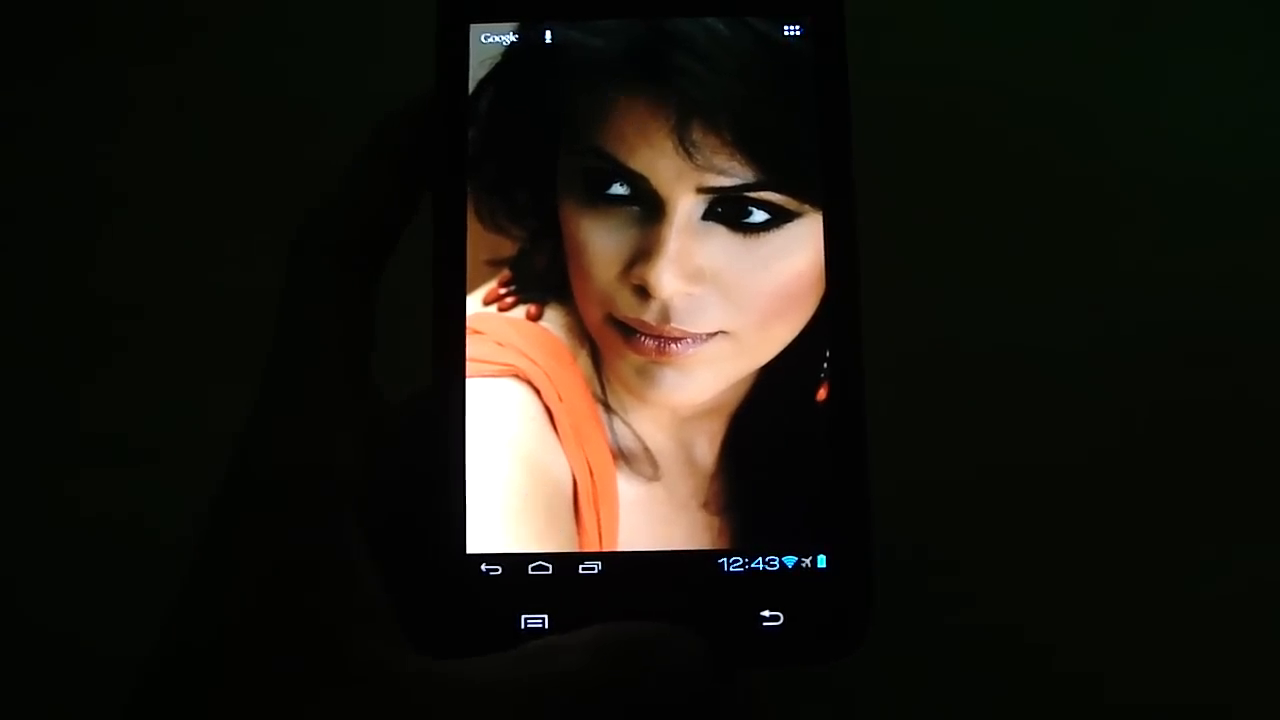
Browse the app drawer, return home, and bring up the home screen options menu.
{"action": "left_click", "coordinate": [792, 30]}
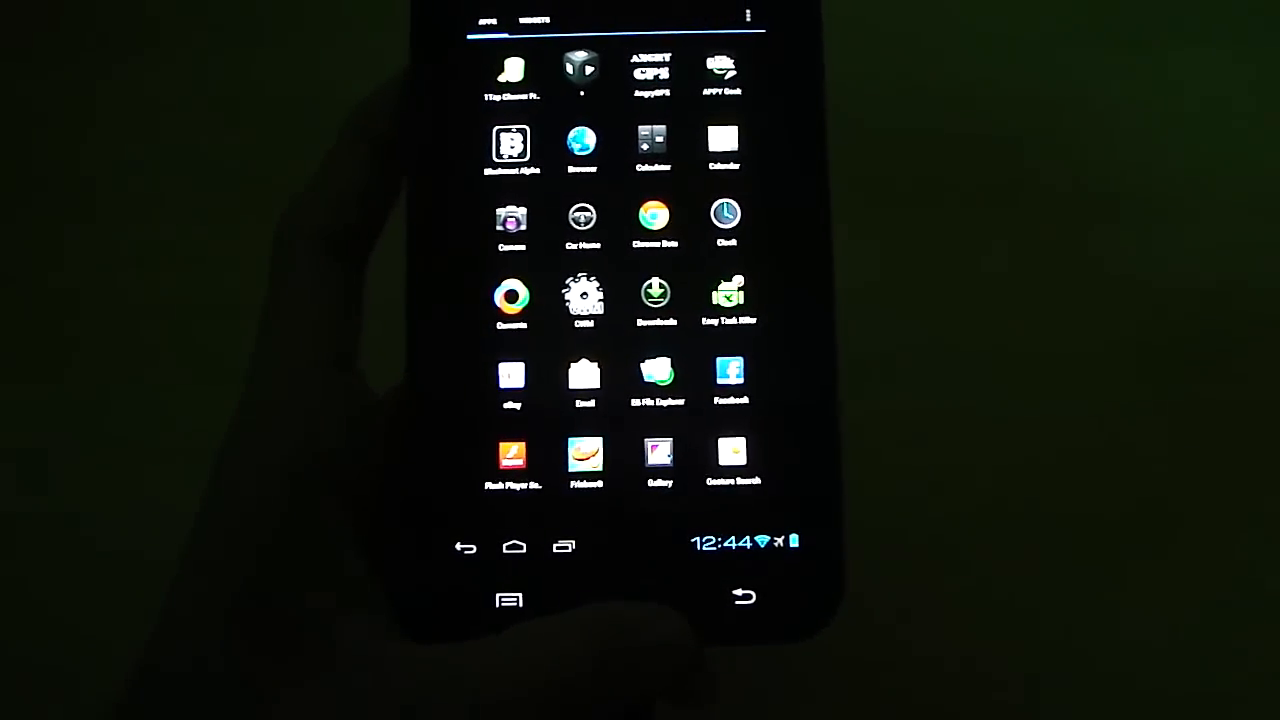
{"action": "left_click", "coordinate": [660, 452]}
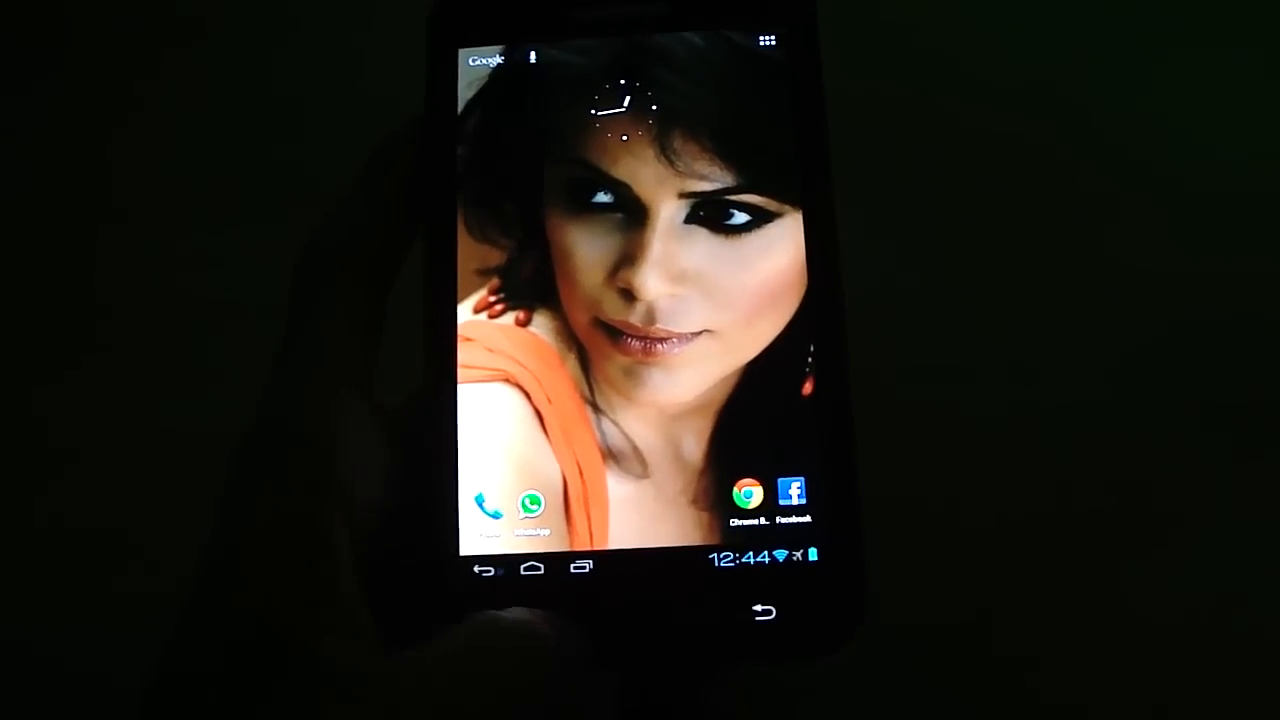
{"action": "left_click", "coordinate": [620, 300]}
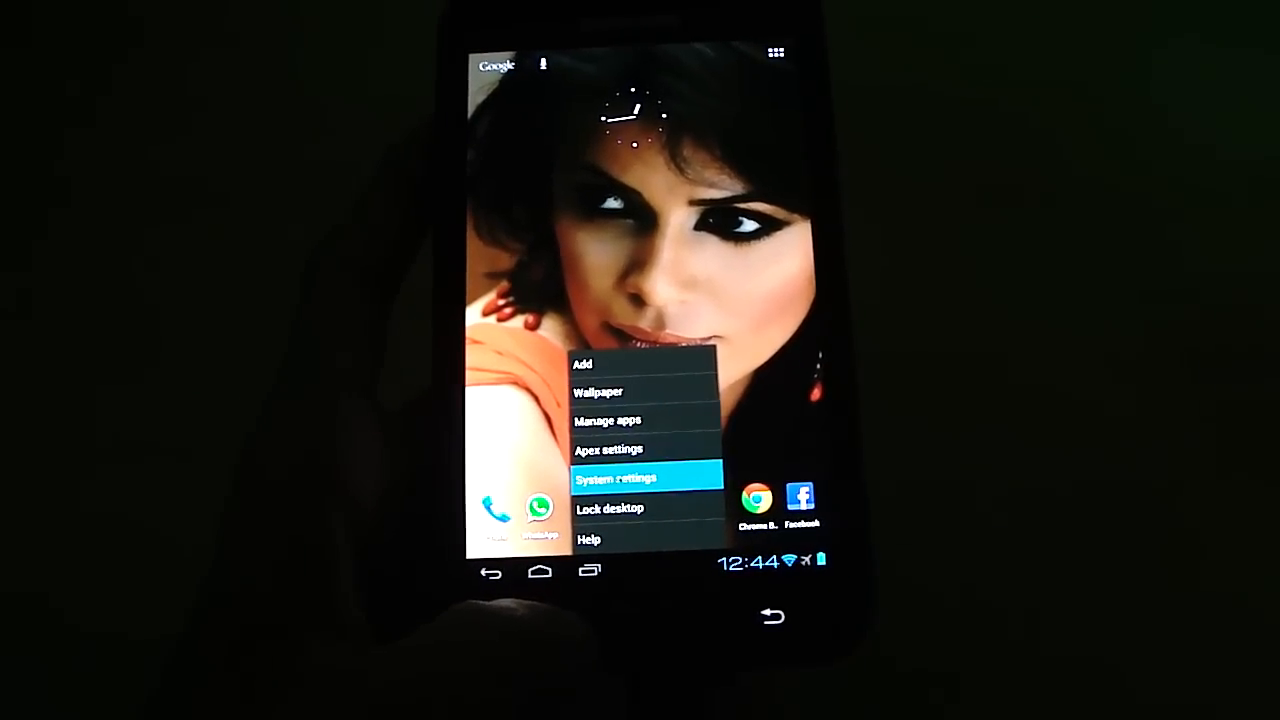
Return to Euphoria Control's Follow through section showing the phone UI density guide.
{"action": "left_click", "coordinate": [648, 478]}
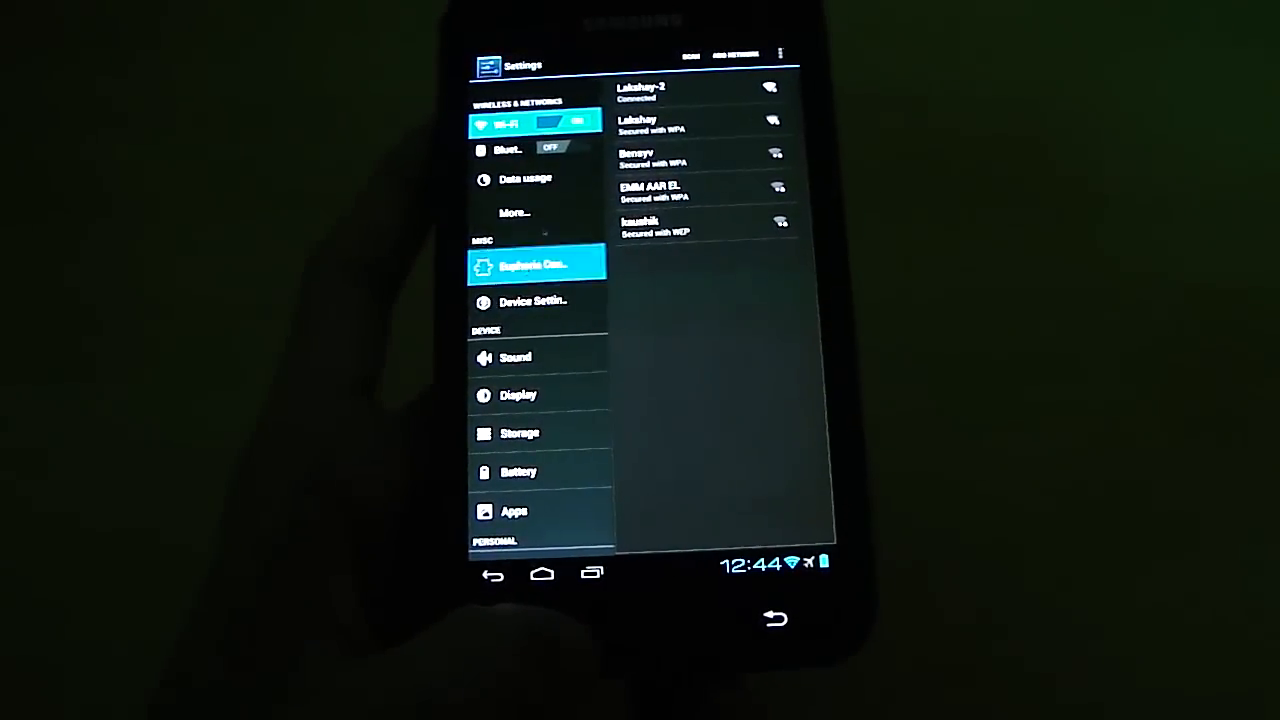
{"action": "left_click", "coordinate": [536, 264]}
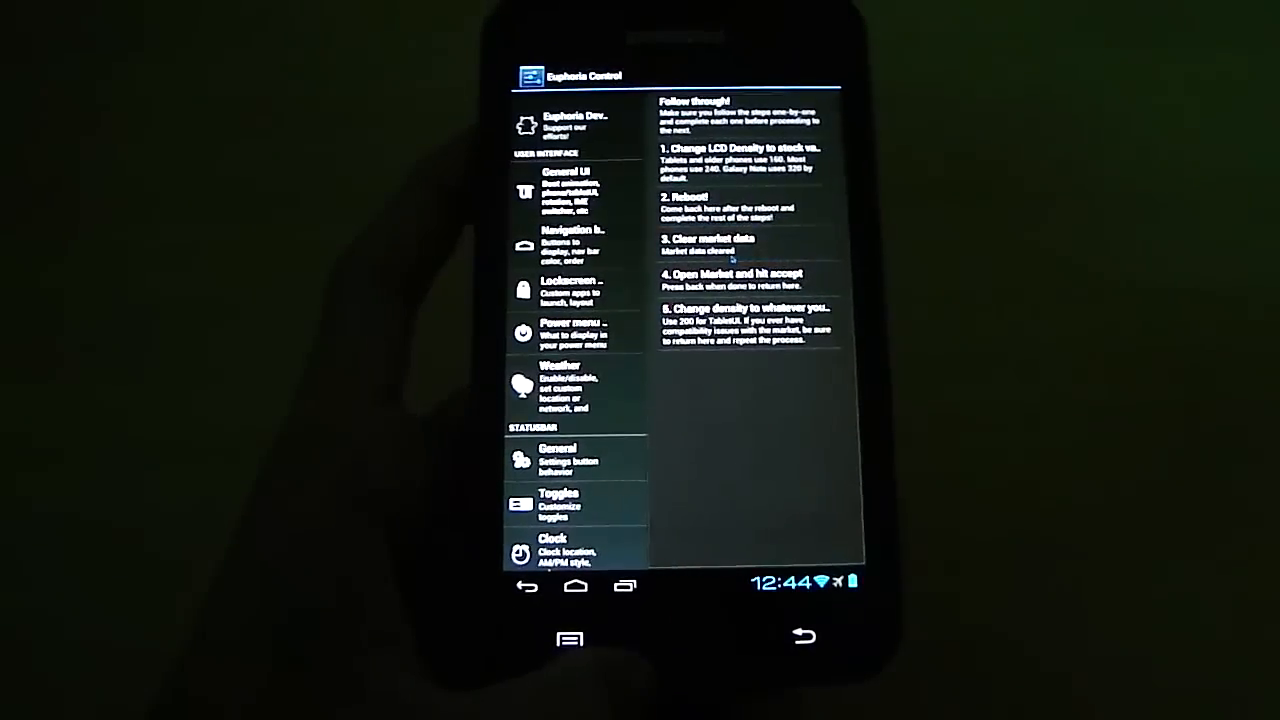
{"action": "left_click", "coordinate": [744, 324]}
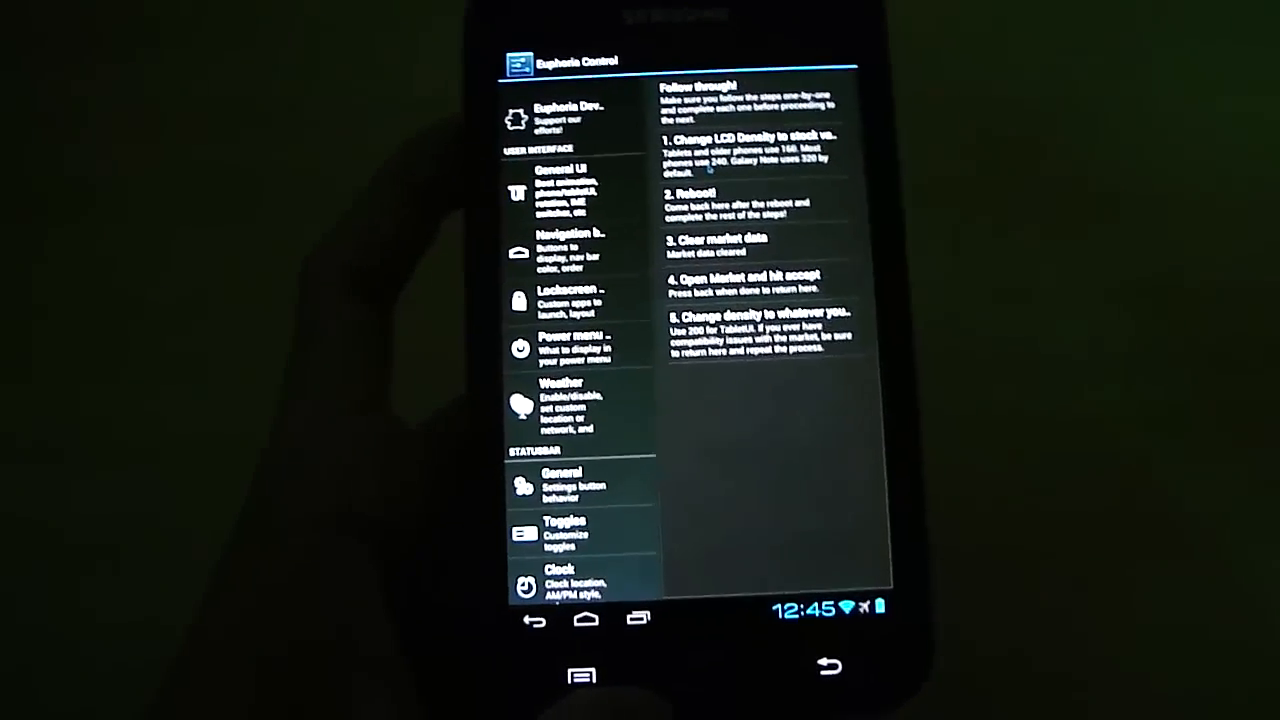
Set the LCD density to 320 and reboot the phone to apply it.
{"action": "left_click", "coordinate": [764, 320]}
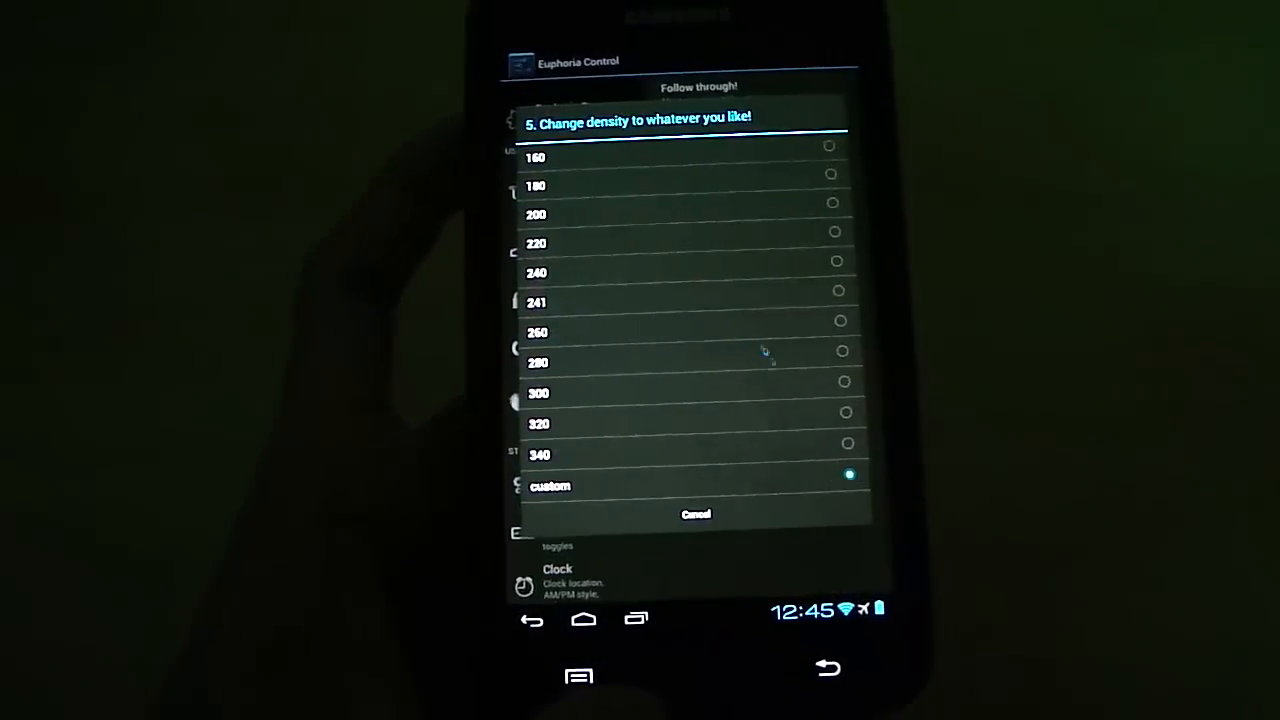
{"action": "left_click", "coordinate": [696, 512]}
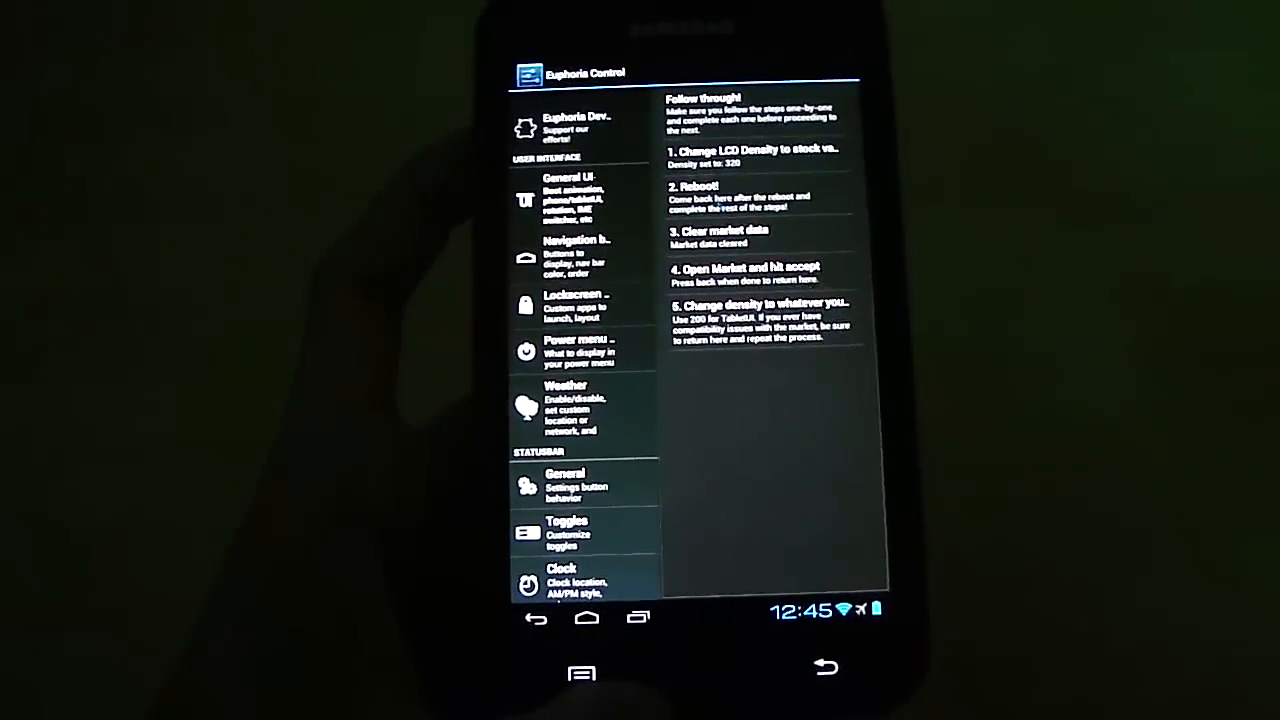
{"action": "left_click", "coordinate": [756, 192]}
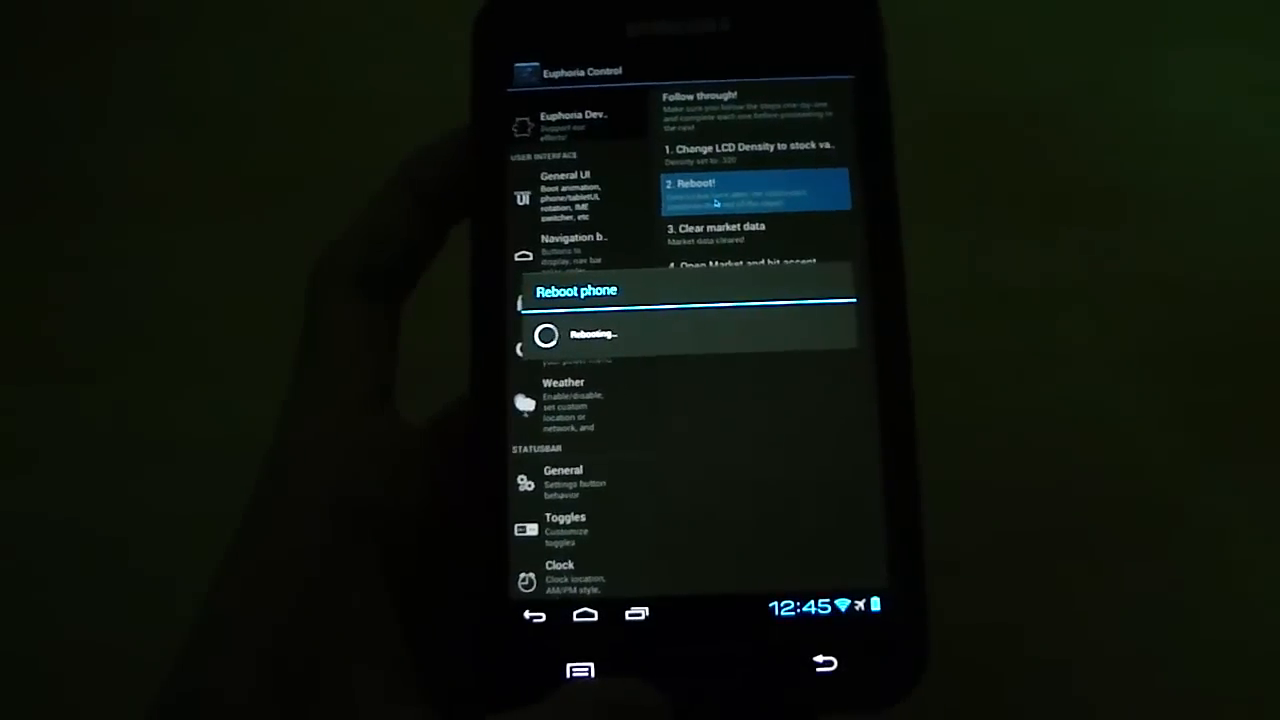